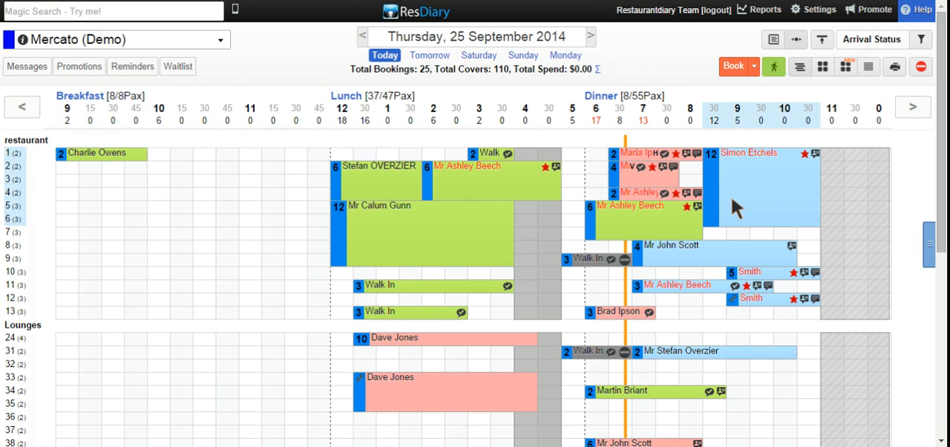
mouse_move(731, 211)
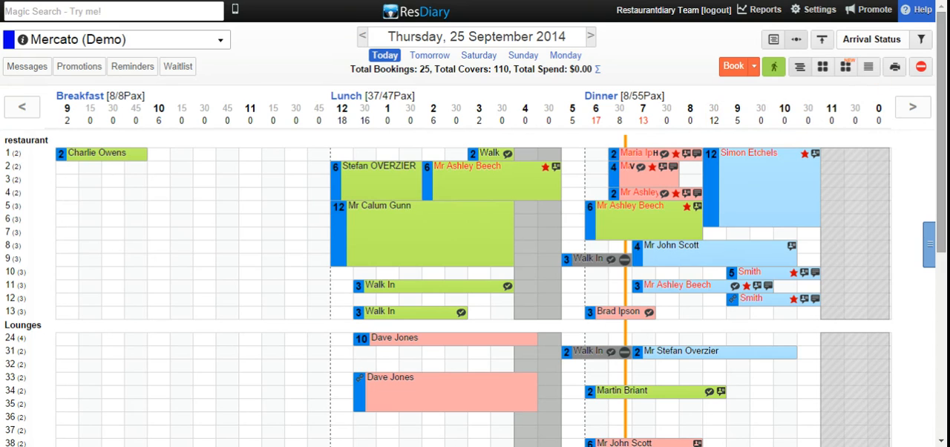
mouse_move(921, 38)
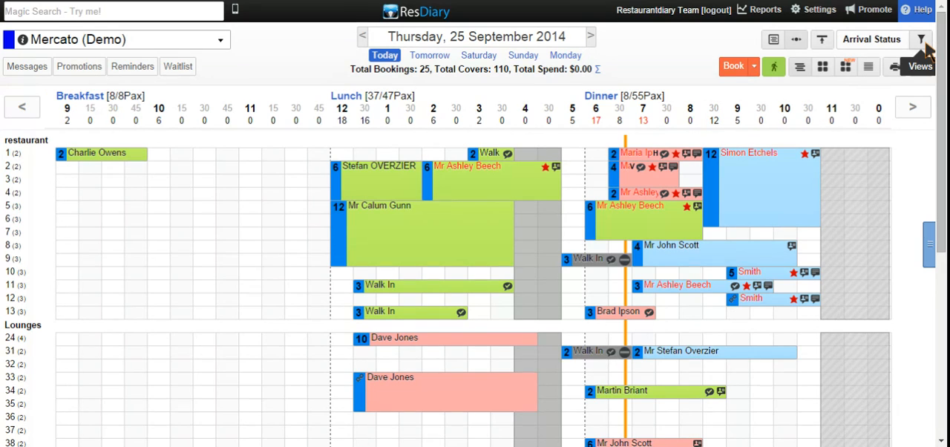
mouse_move(930, 51)
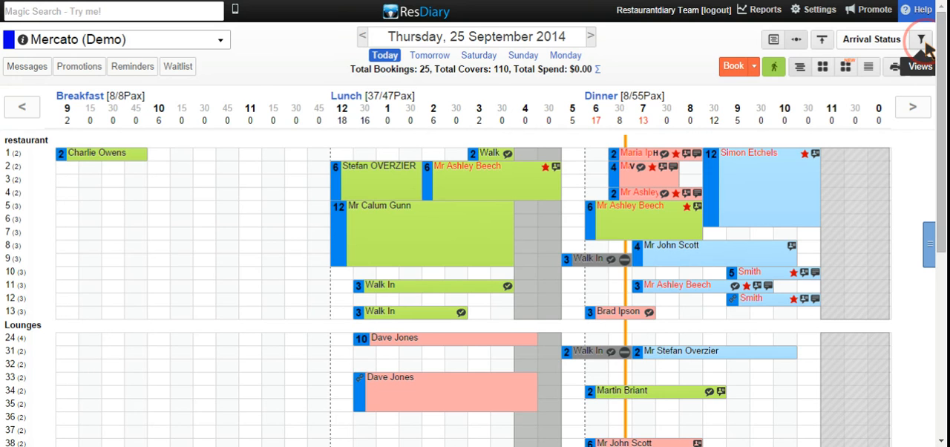
Check the list of booking colour views, then dismiss it.
click(920, 38)
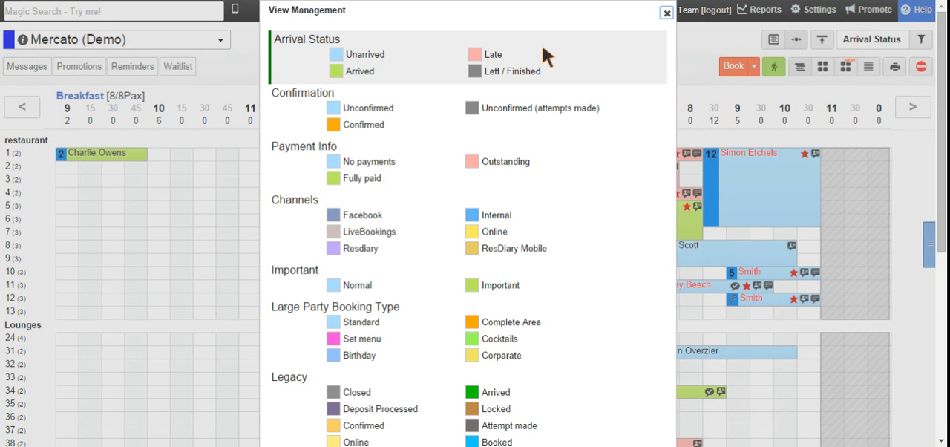
mouse_move(548, 58)
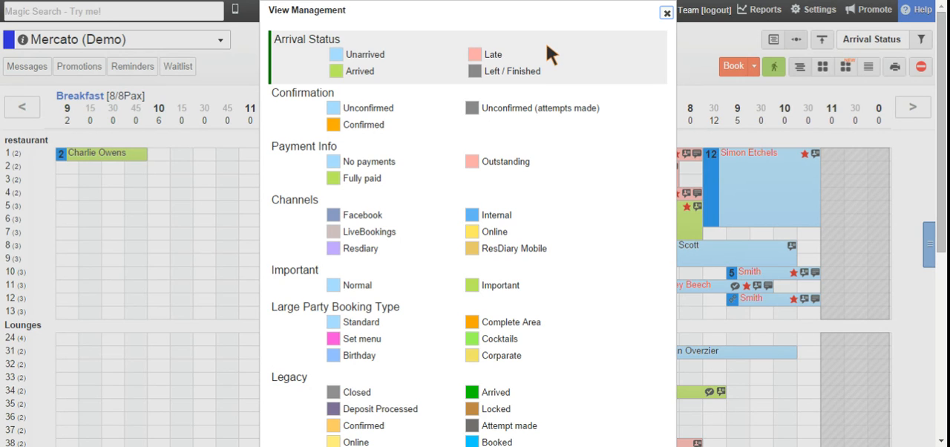
mouse_move(597, 42)
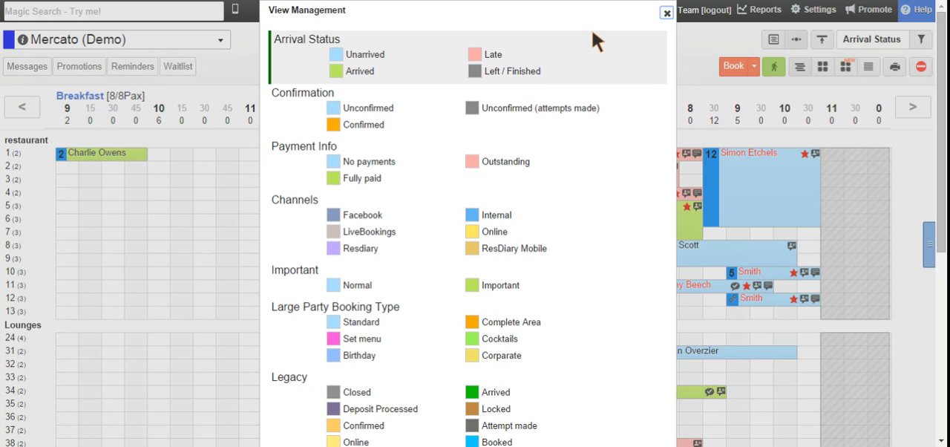
click(665, 12)
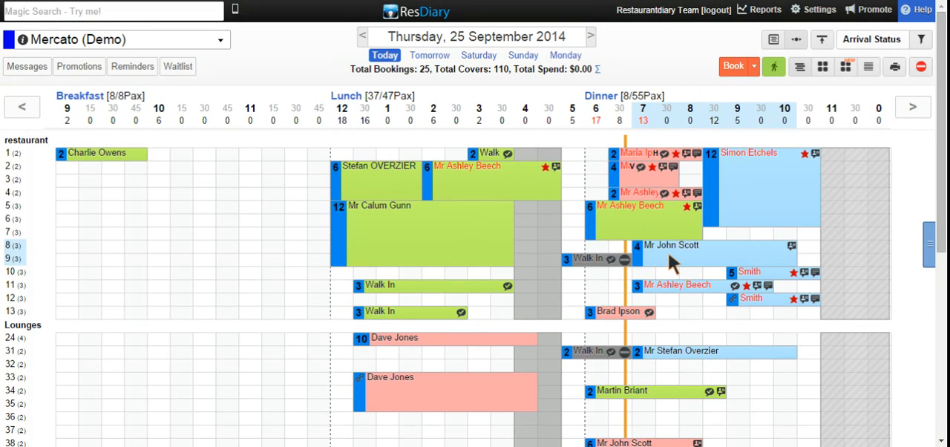
mouse_move(662, 257)
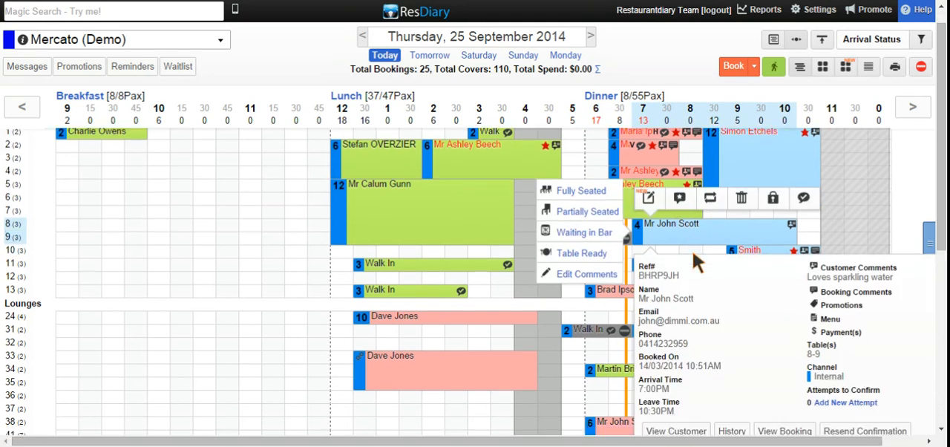
scroll(down, 3)
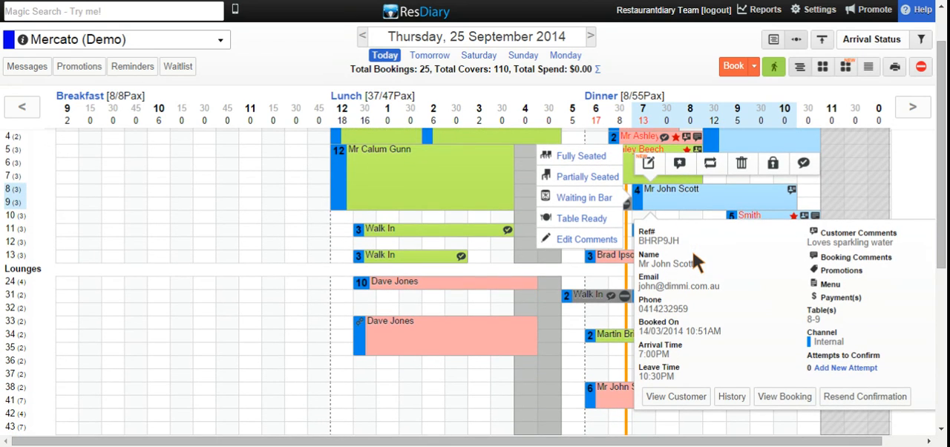
mouse_move(594, 164)
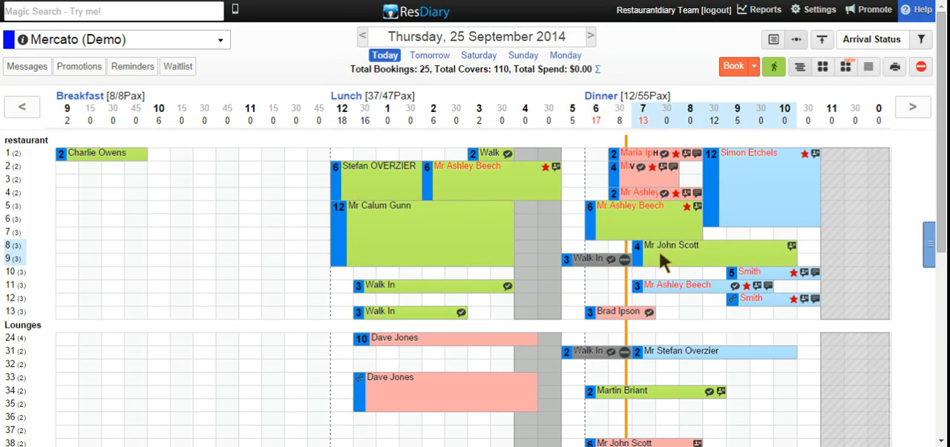
mouse_move(662, 259)
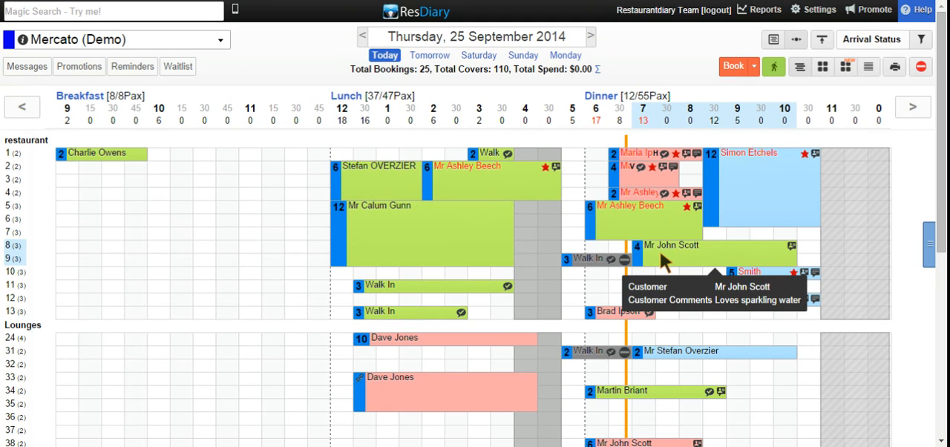
mouse_move(835, 219)
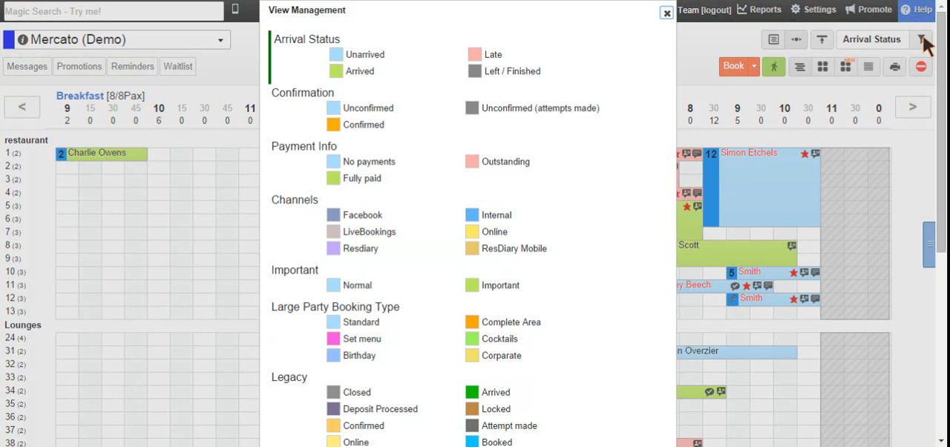
mouse_move(615, 110)
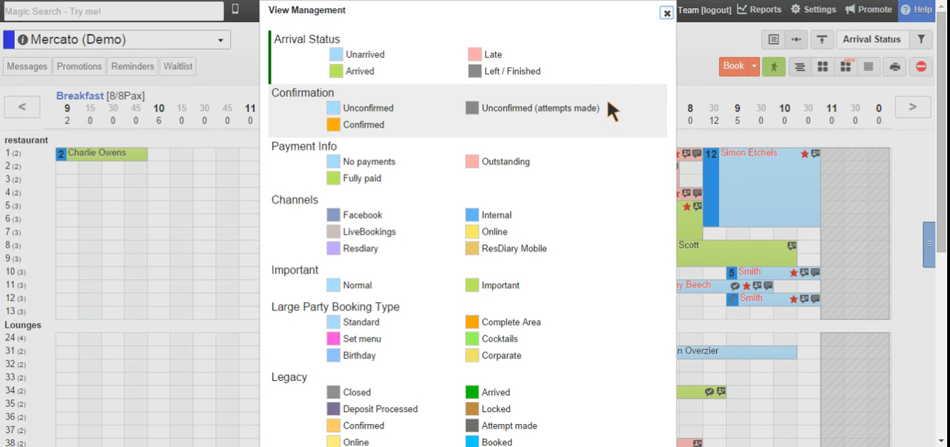
Colour the Thursday booking grid by confirmation status.
click(665, 12)
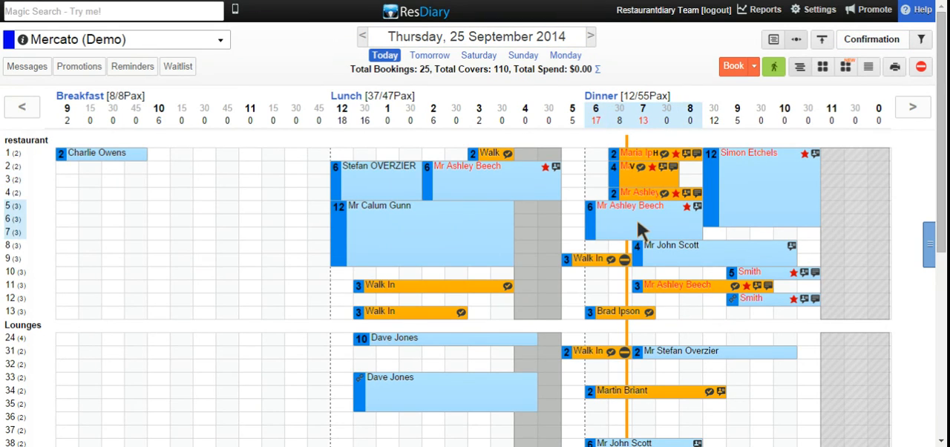
mouse_move(665, 226)
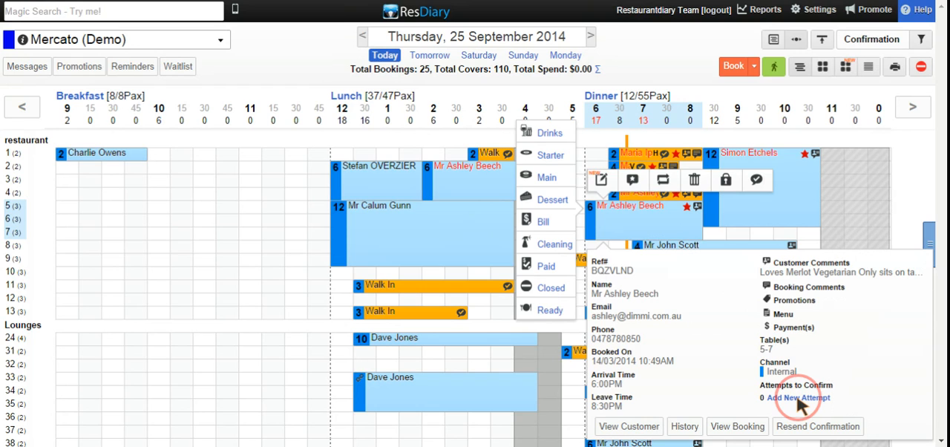
click(799, 398)
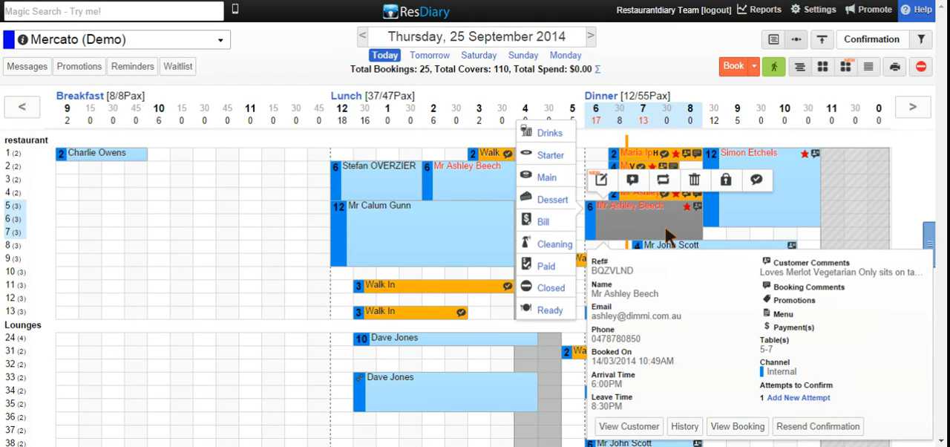
mouse_move(712, 226)
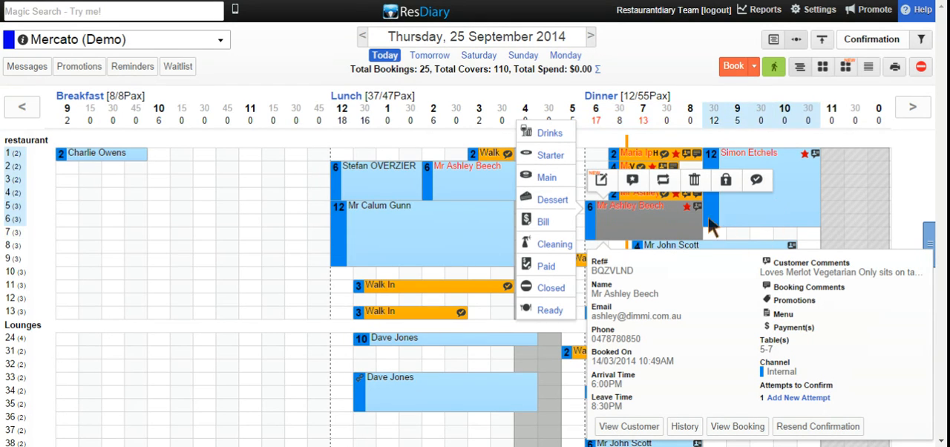
mouse_move(784, 211)
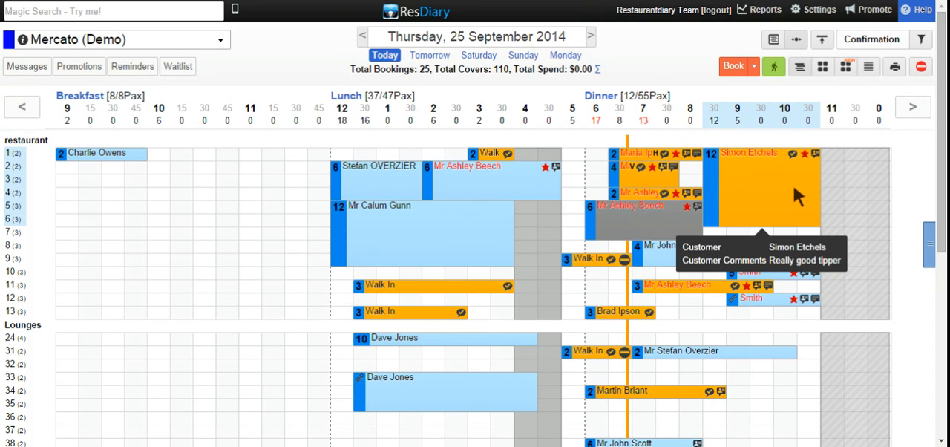
mouse_move(805, 196)
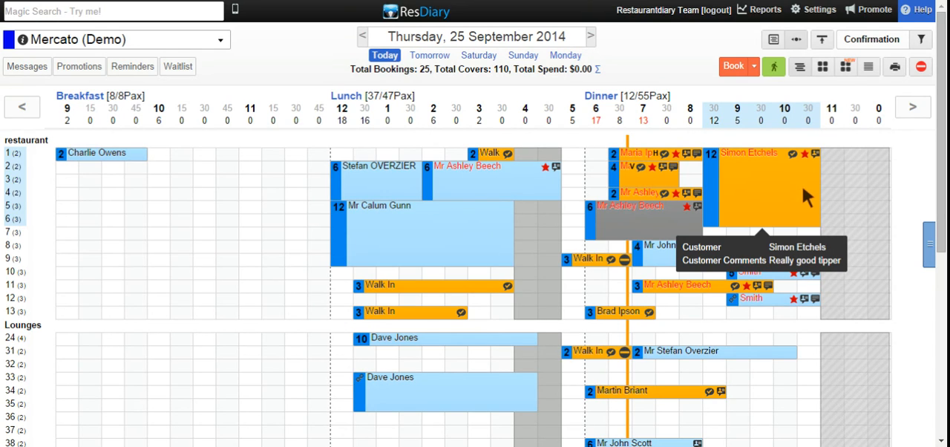